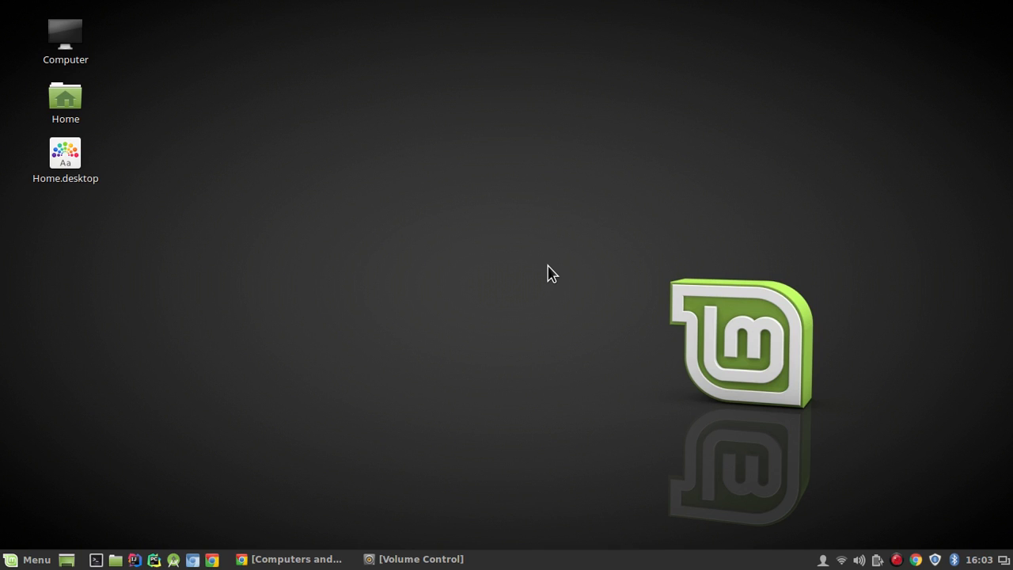
pyautogui.moveTo(742, 209)
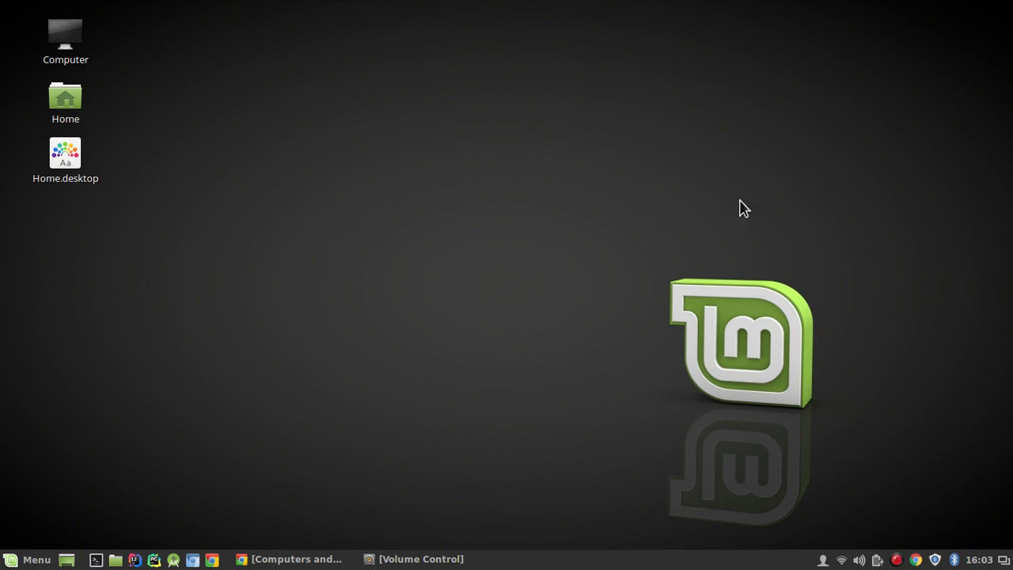
pyautogui.moveTo(259, 309)
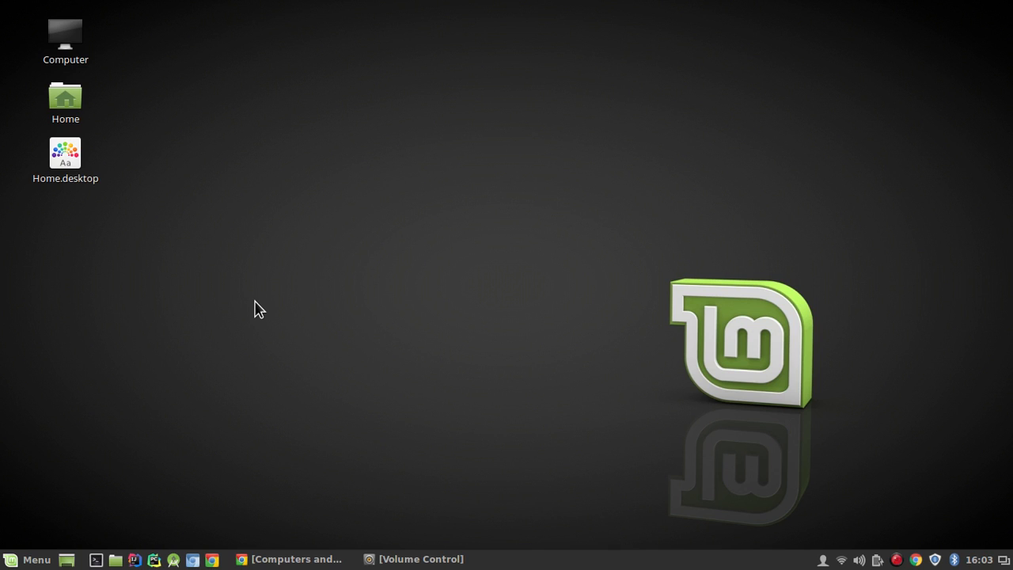
pyautogui.moveTo(276, 276)
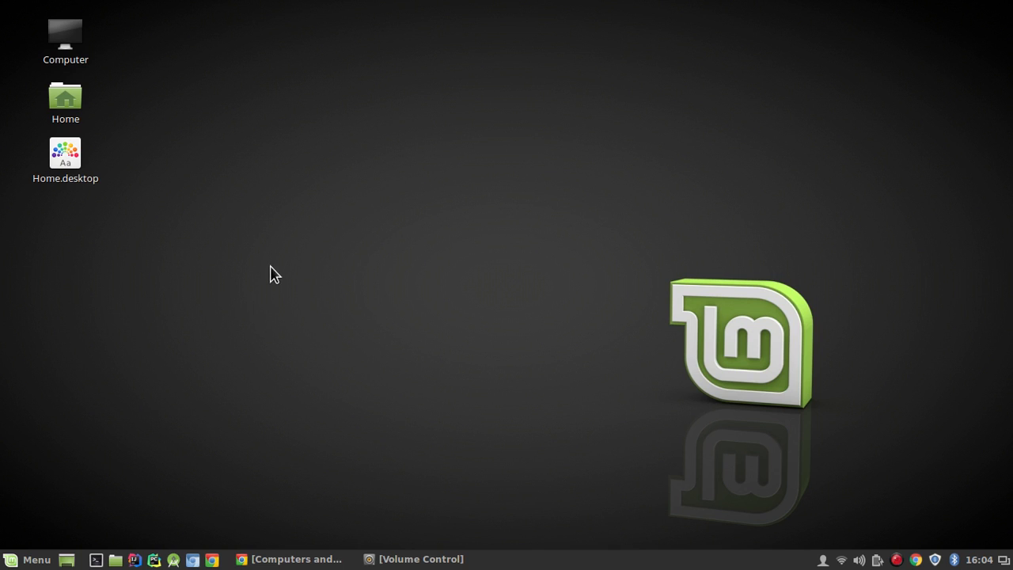
pyautogui.moveTo(294, 234)
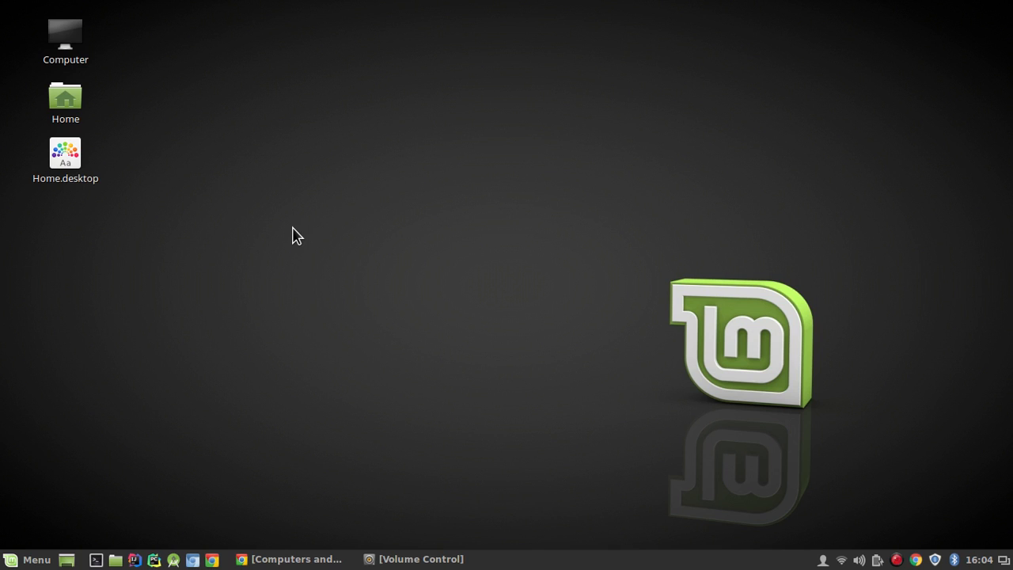
pyautogui.moveTo(418, 229)
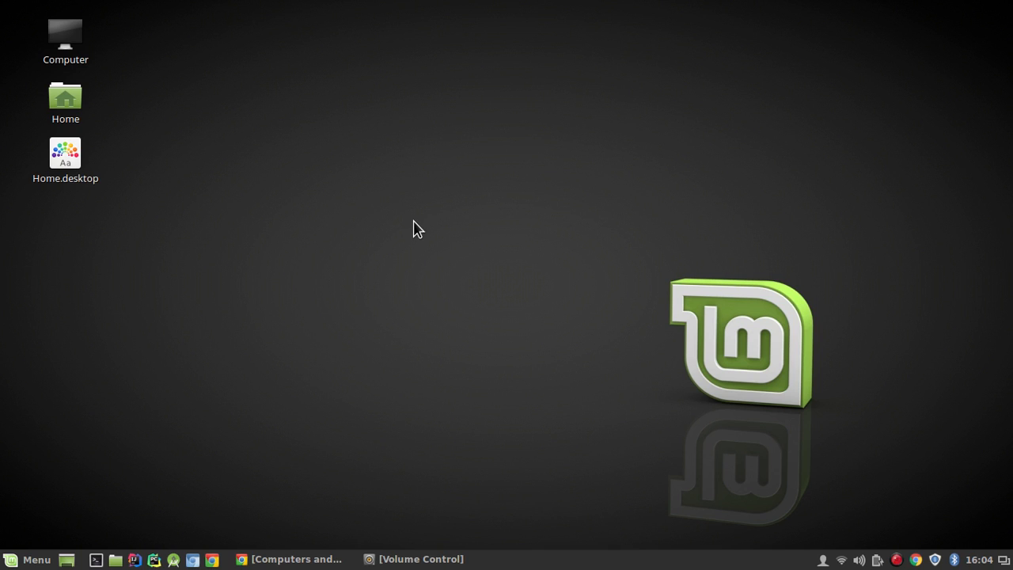
pyautogui.moveTo(440, 221)
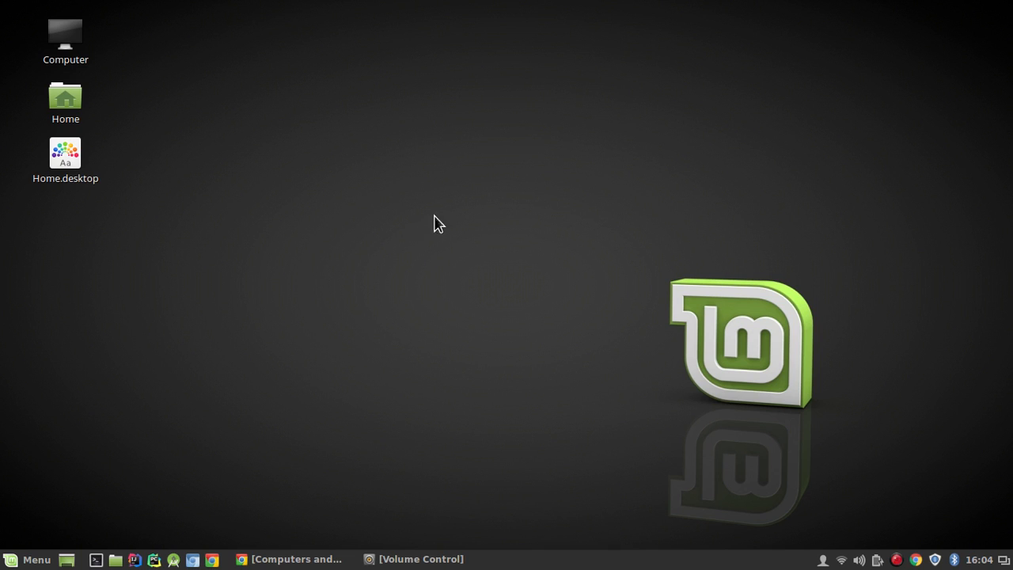
pyautogui.moveTo(551, 228)
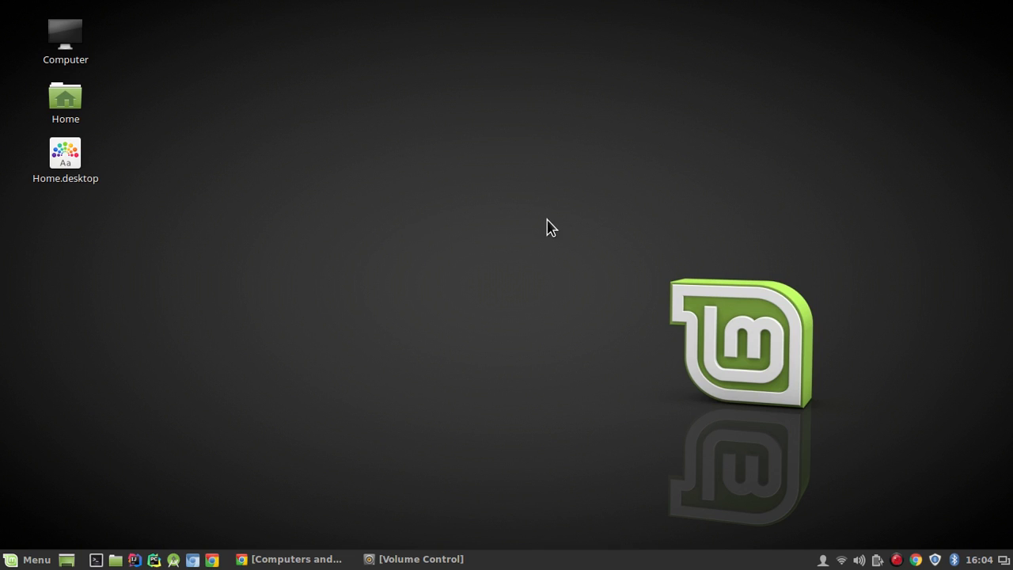
pyautogui.moveTo(630, 203)
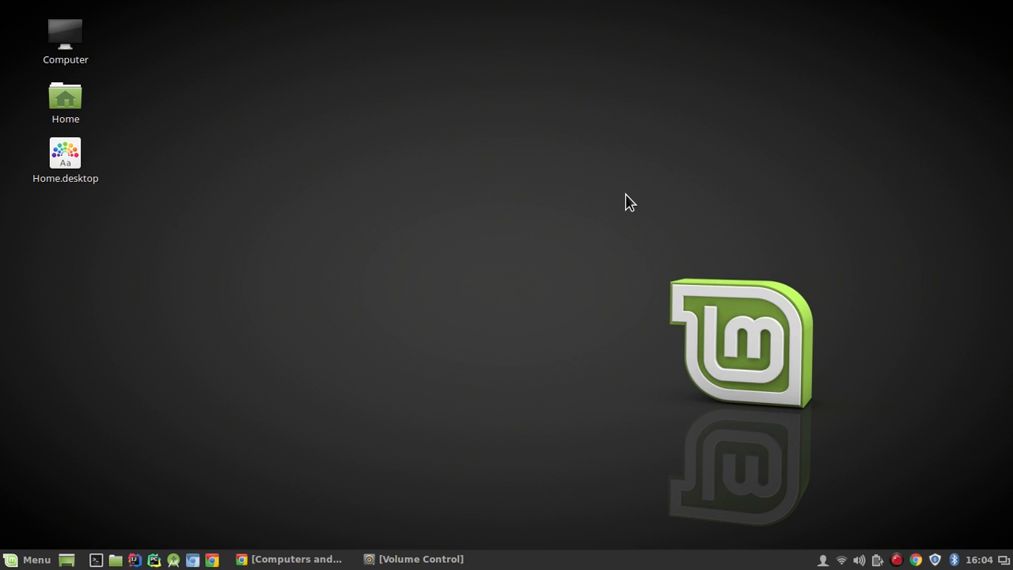
pyautogui.moveTo(823, 244)
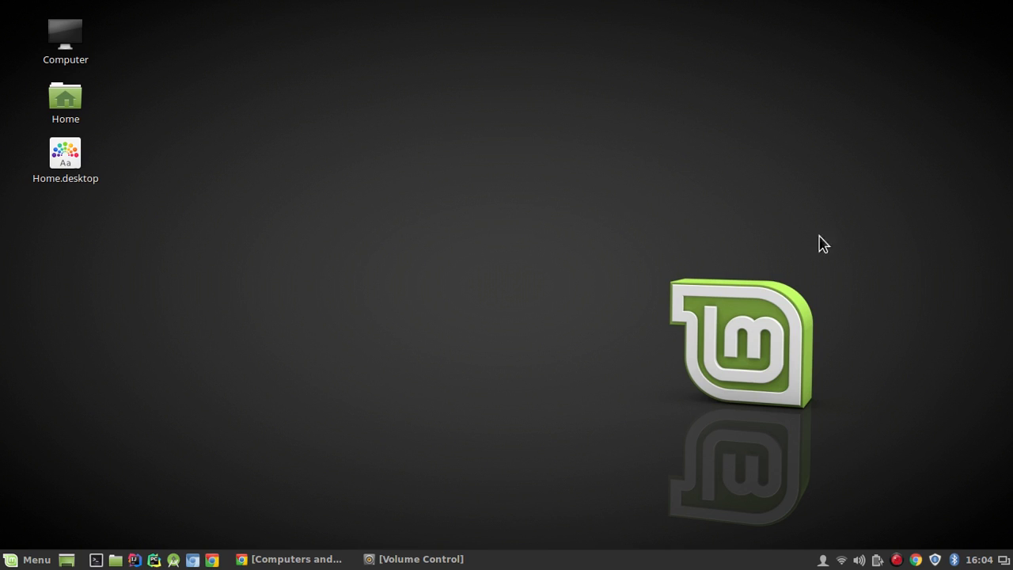
pyautogui.moveTo(893, 378)
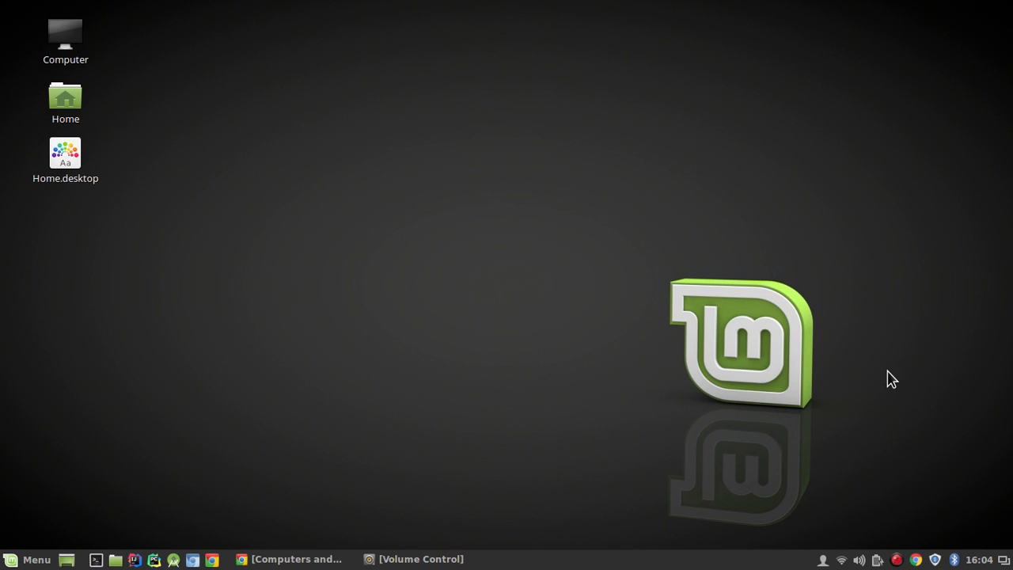
pyautogui.moveTo(820, 297)
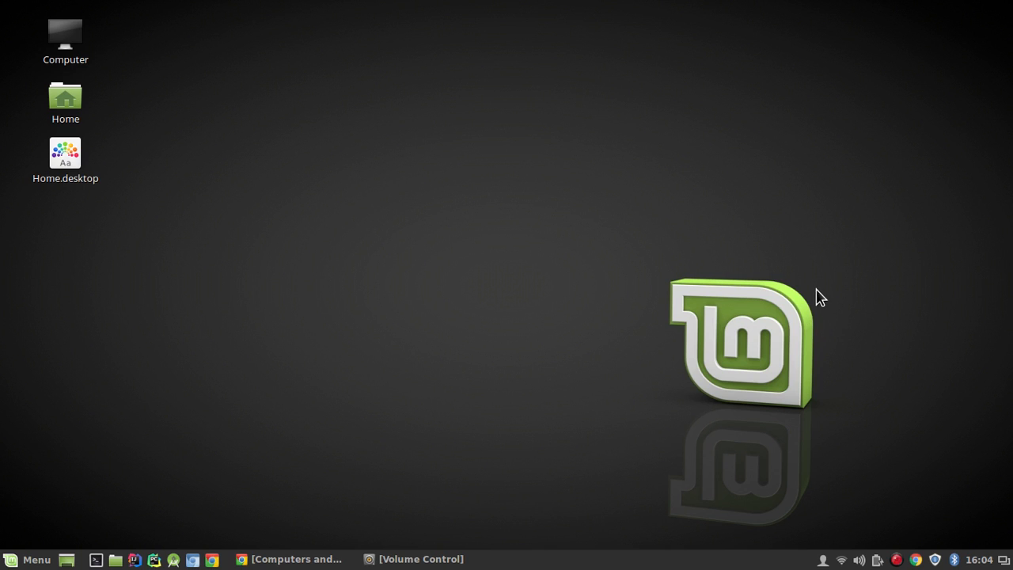
pyautogui.moveTo(665, 320)
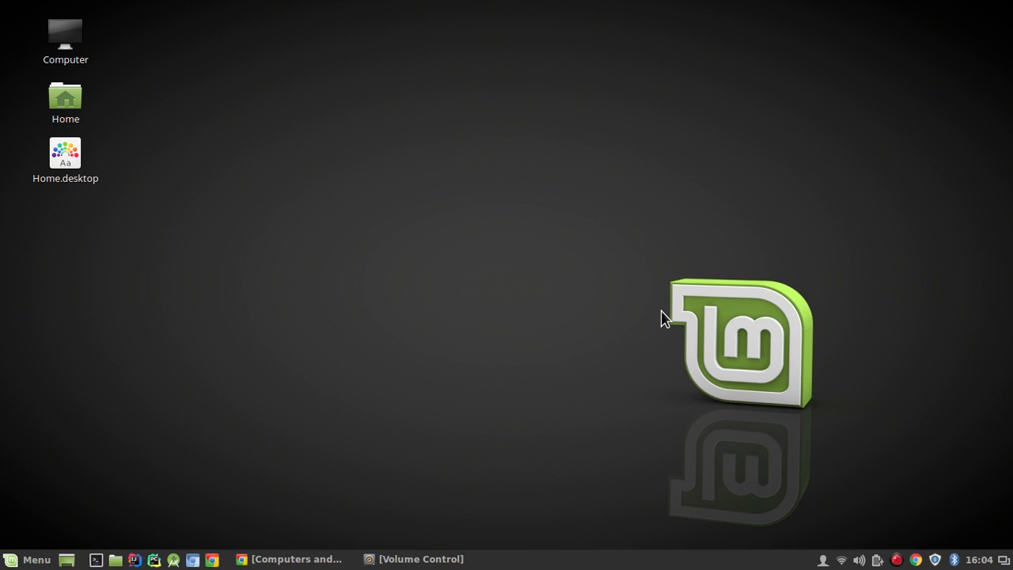
pyautogui.moveTo(673, 371)
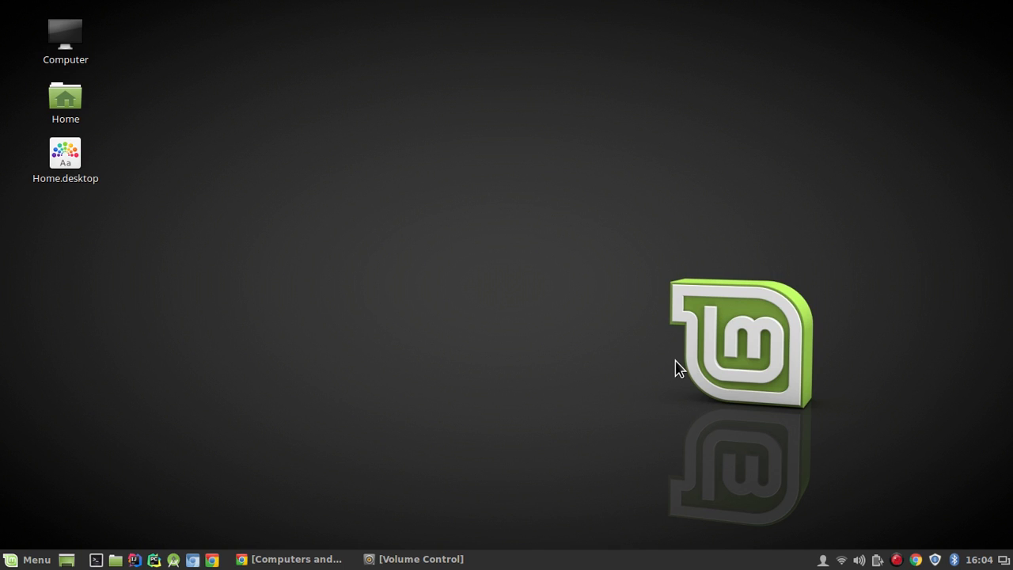
pyautogui.moveTo(679, 377)
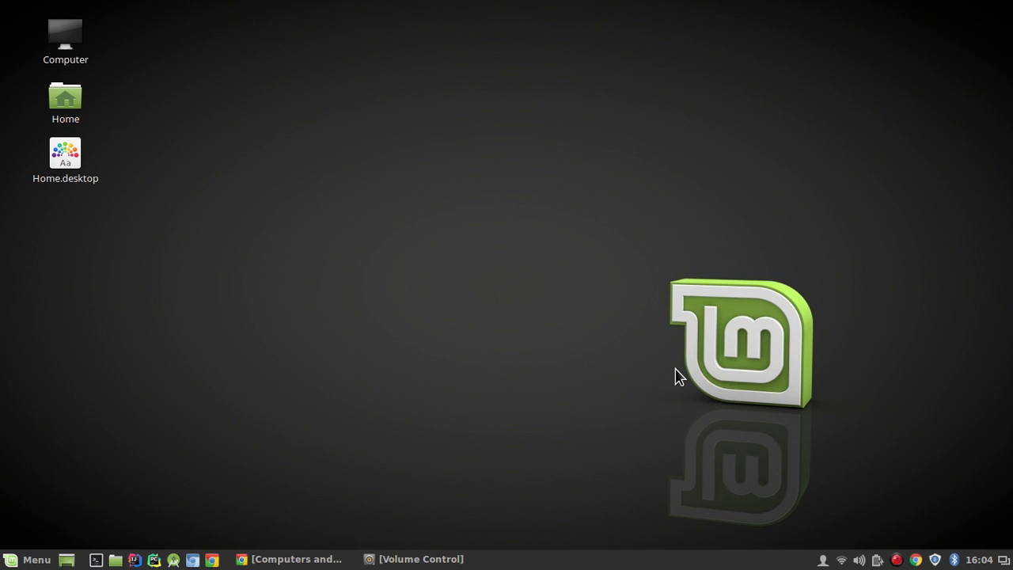
pyautogui.moveTo(882, 363)
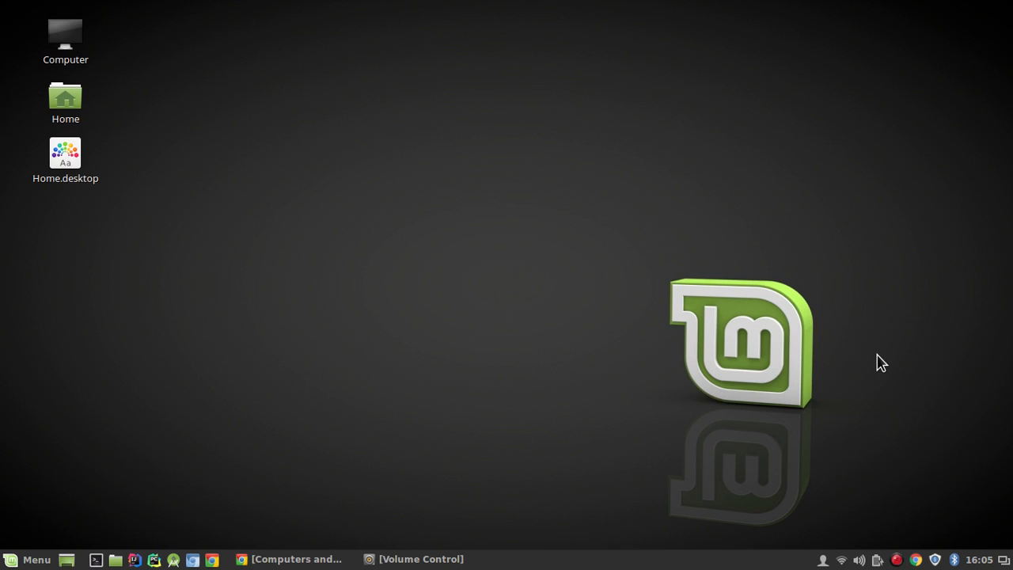
pyautogui.moveTo(871, 227)
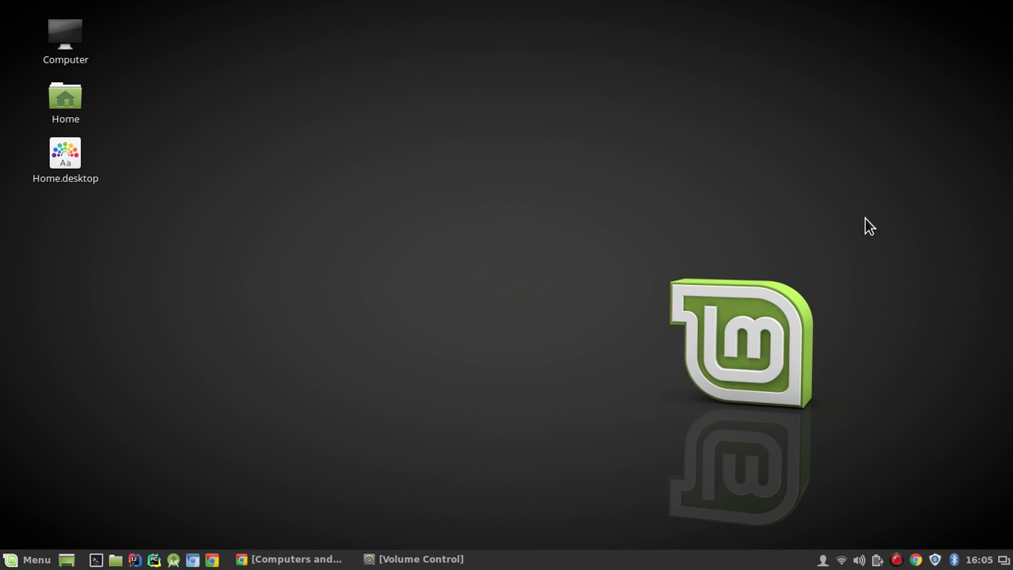
pyautogui.moveTo(621, 171)
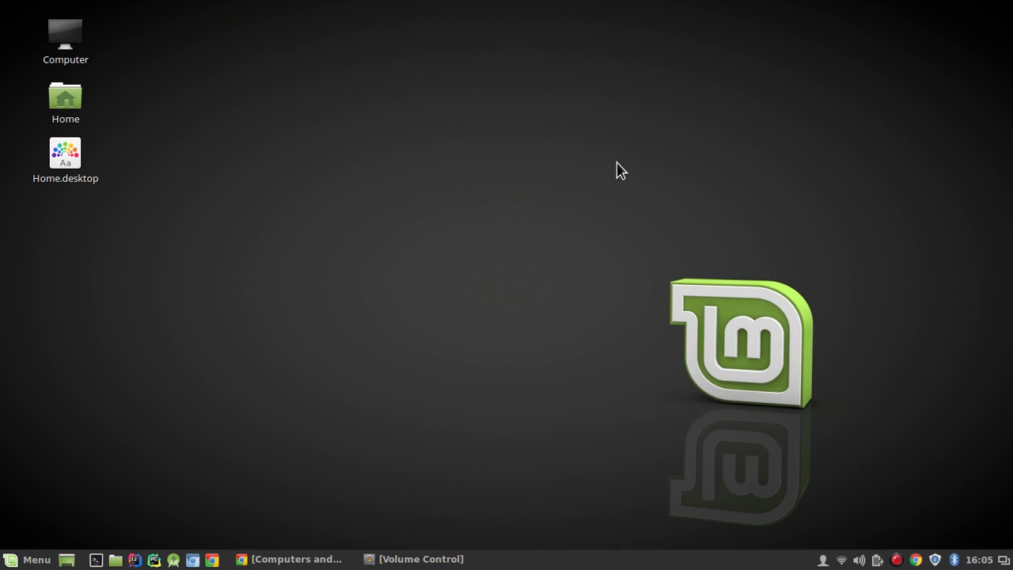
pyautogui.moveTo(766, 202)
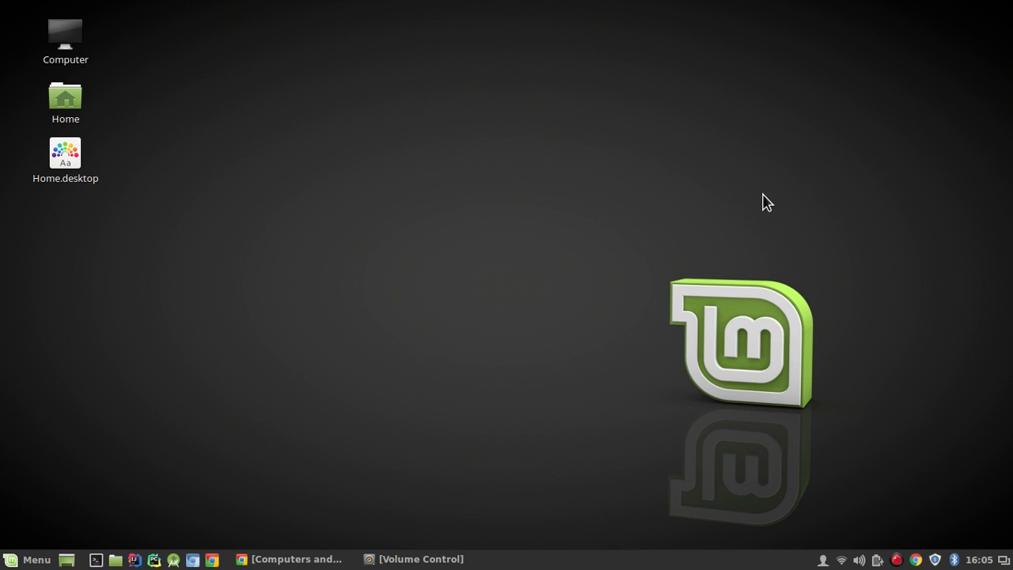
pyautogui.moveTo(609, 275)
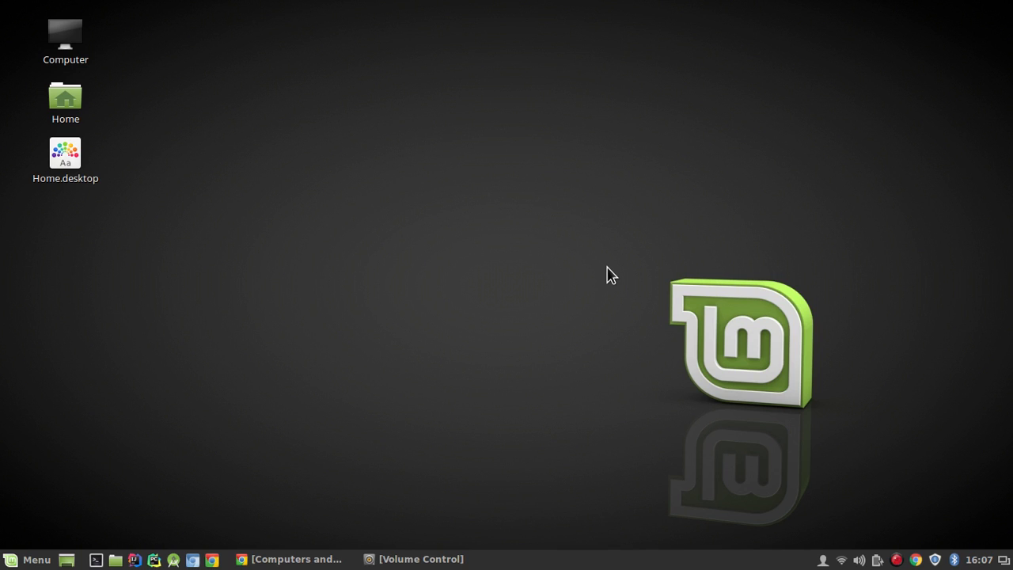
pyautogui.moveTo(698, 298)
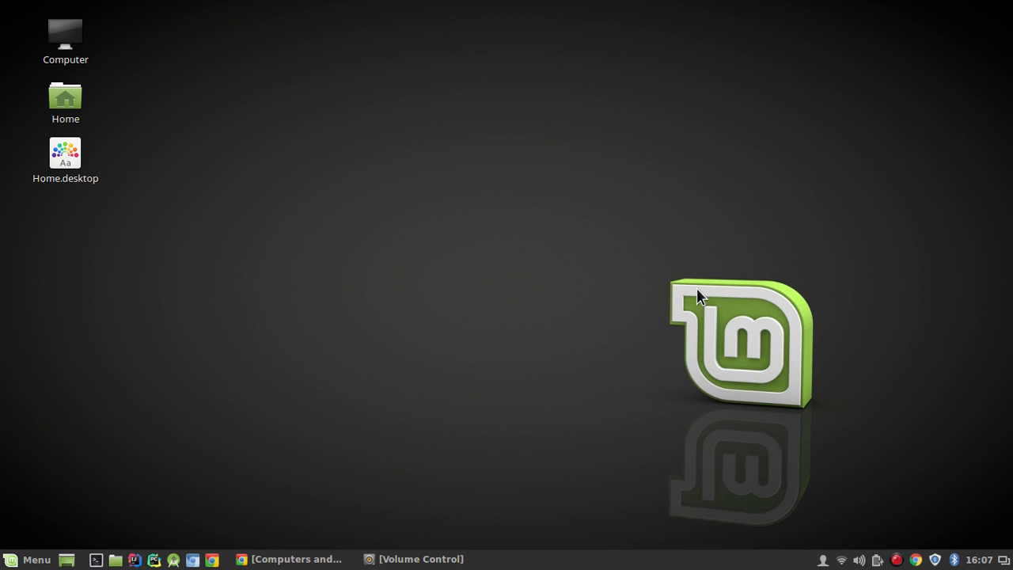
pyautogui.moveTo(519, 250)
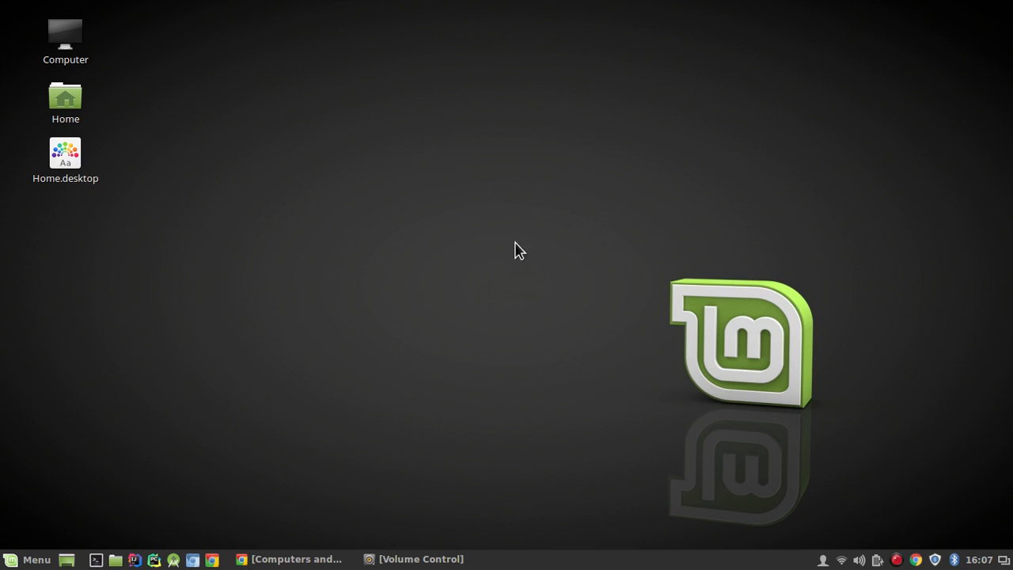
pyautogui.moveTo(775, 279)
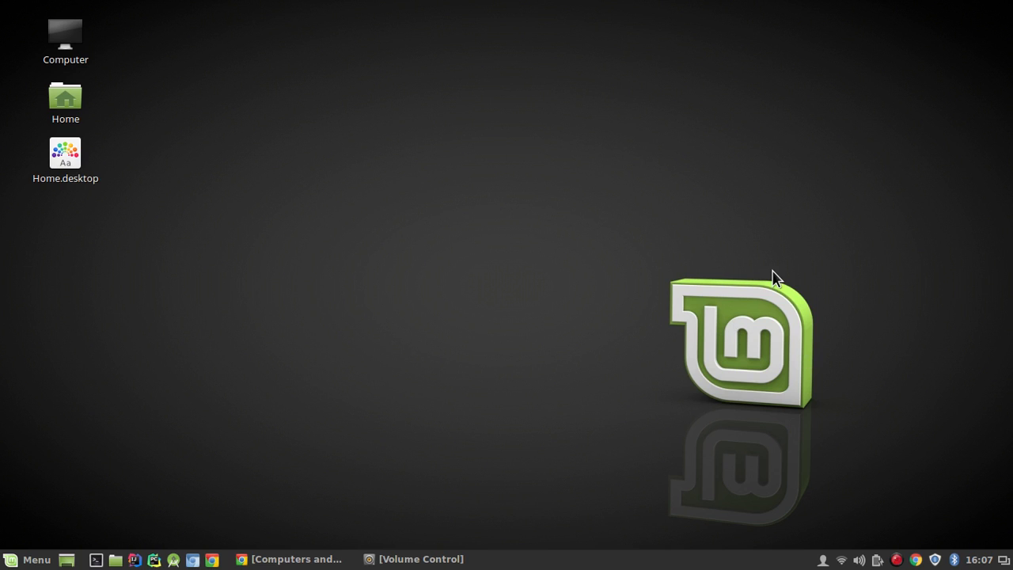
pyautogui.moveTo(762, 316)
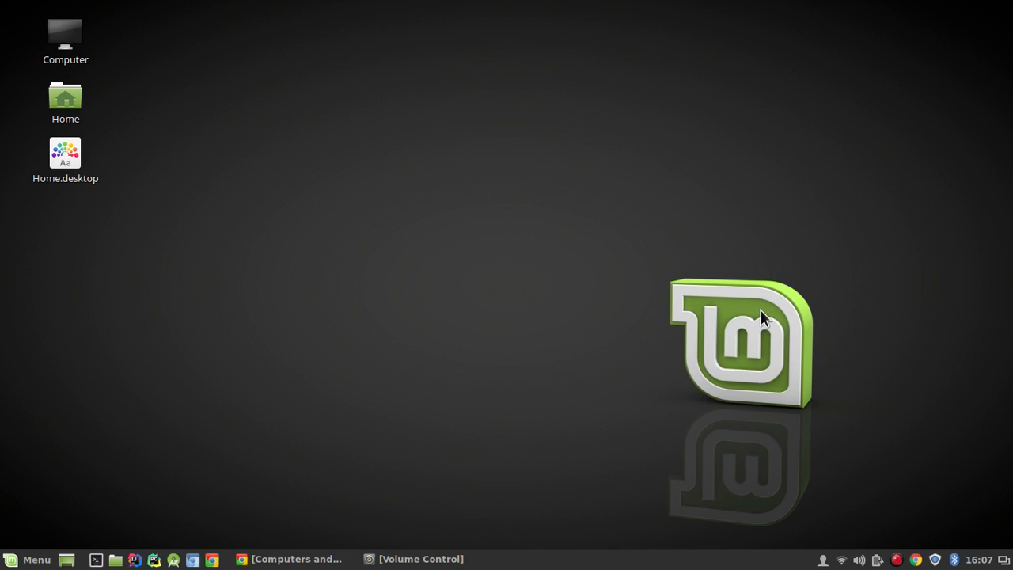
pyautogui.moveTo(847, 347)
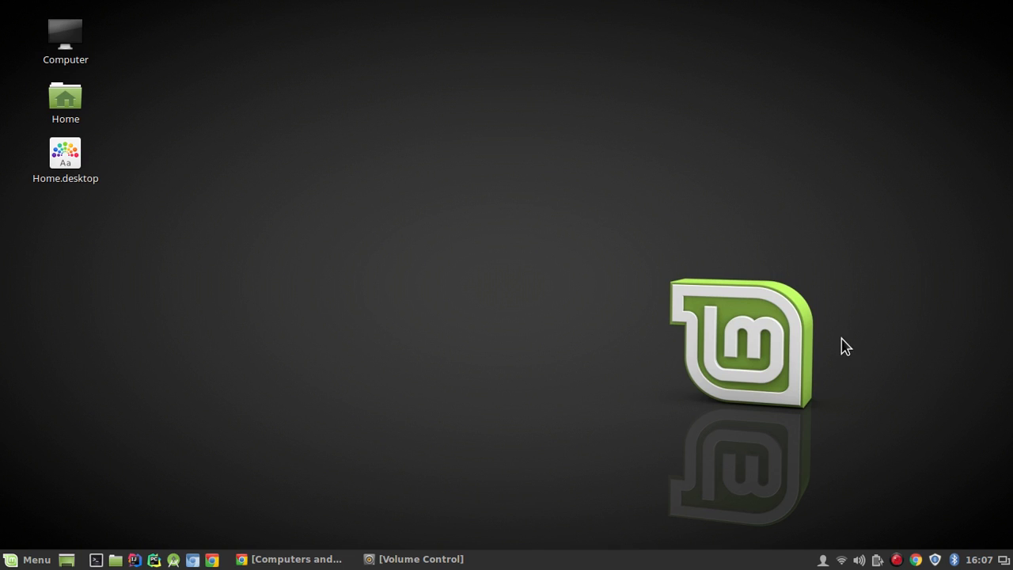
pyautogui.moveTo(677, 266)
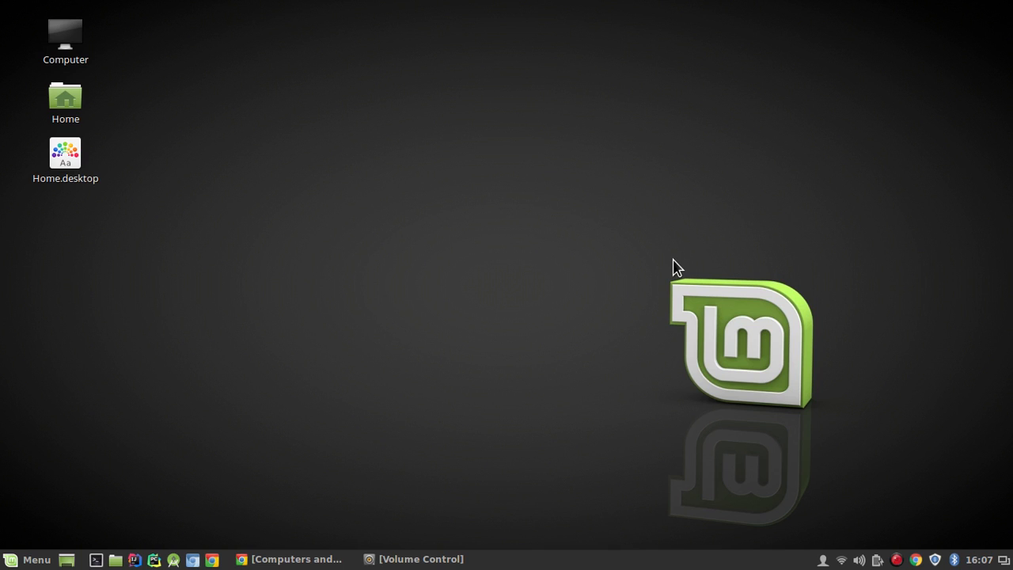
pyautogui.moveTo(668, 316)
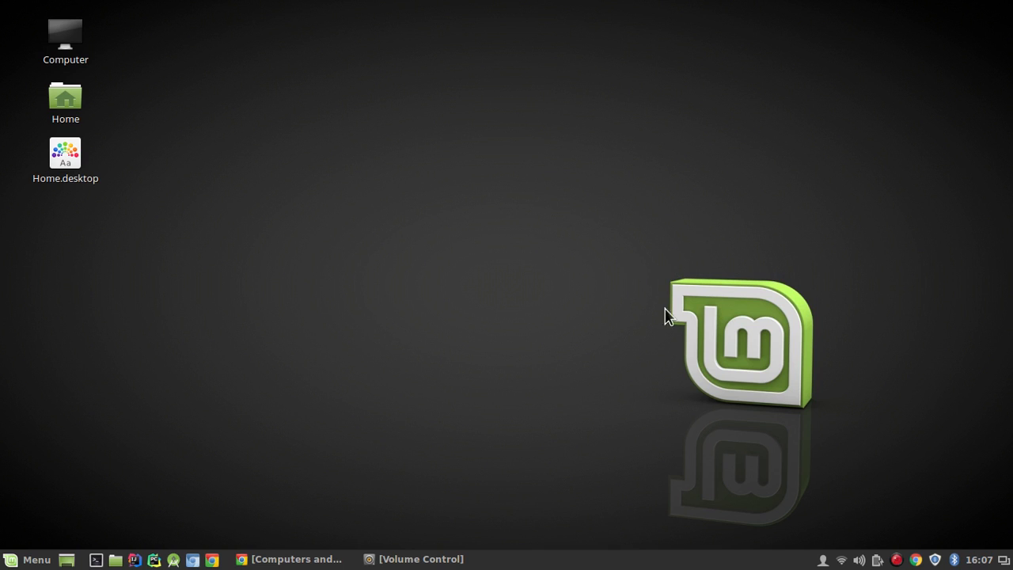
pyautogui.moveTo(687, 304)
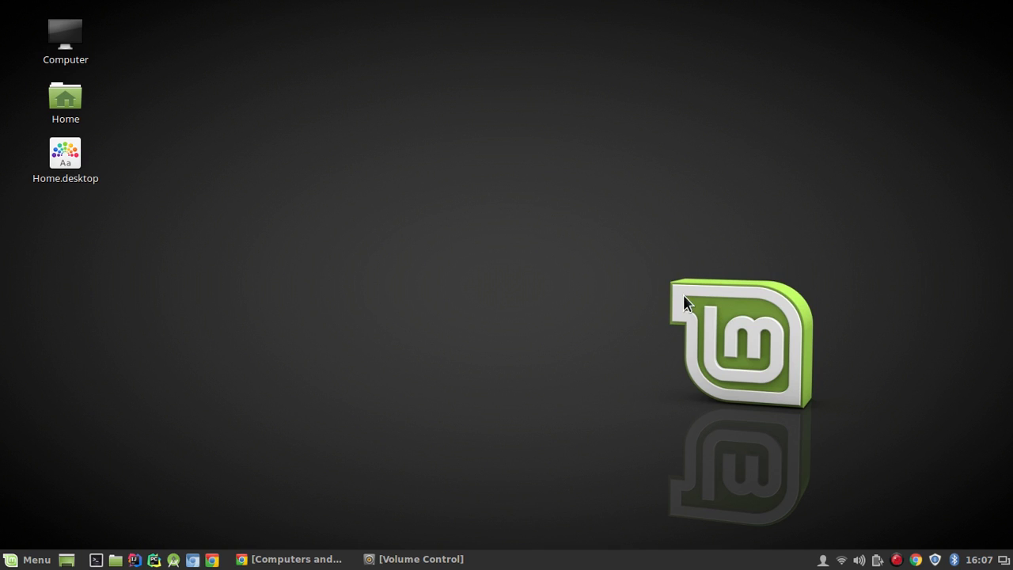
pyautogui.moveTo(648, 328)
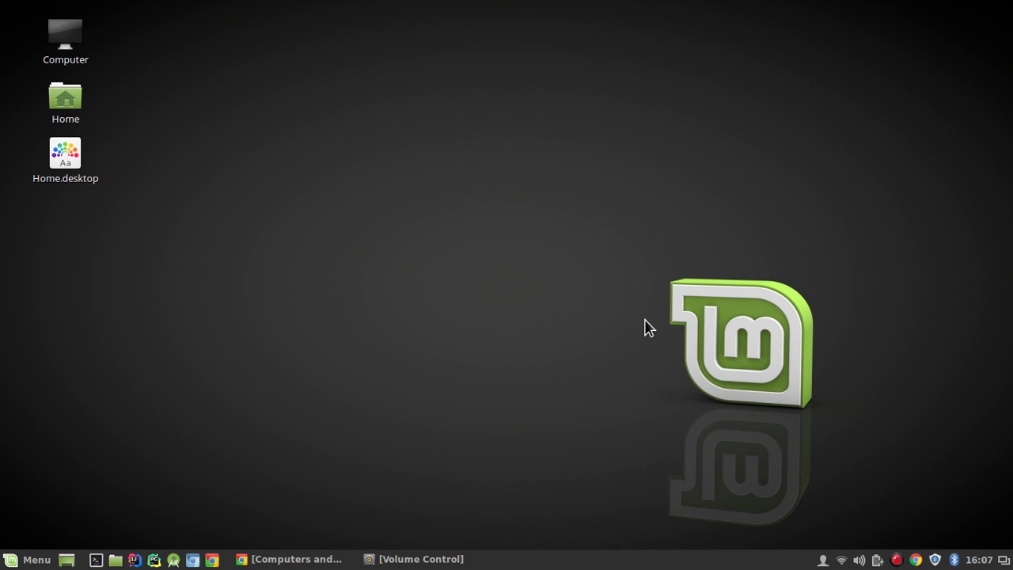
pyautogui.moveTo(842, 456)
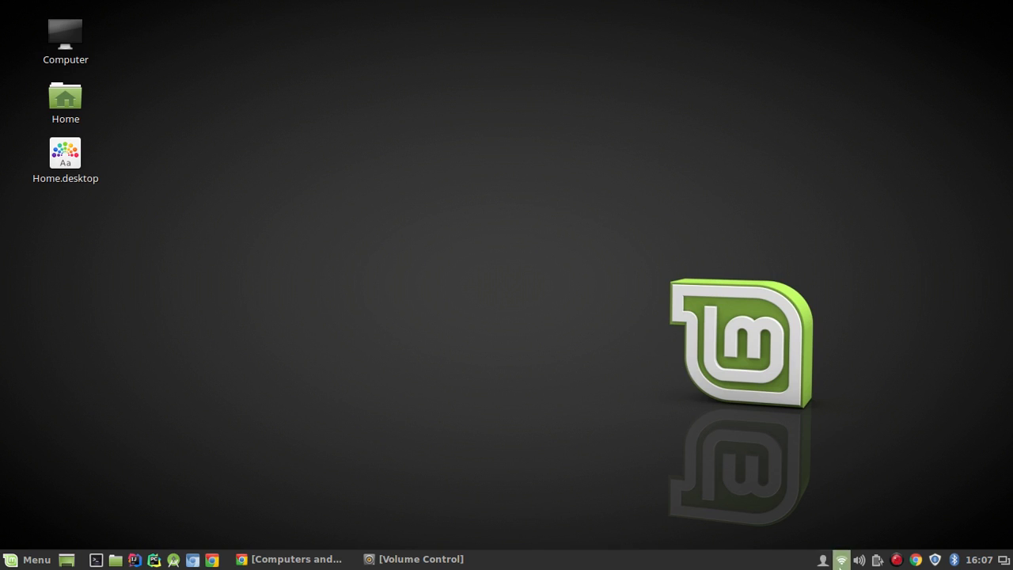
pyautogui.moveTo(567, 354)
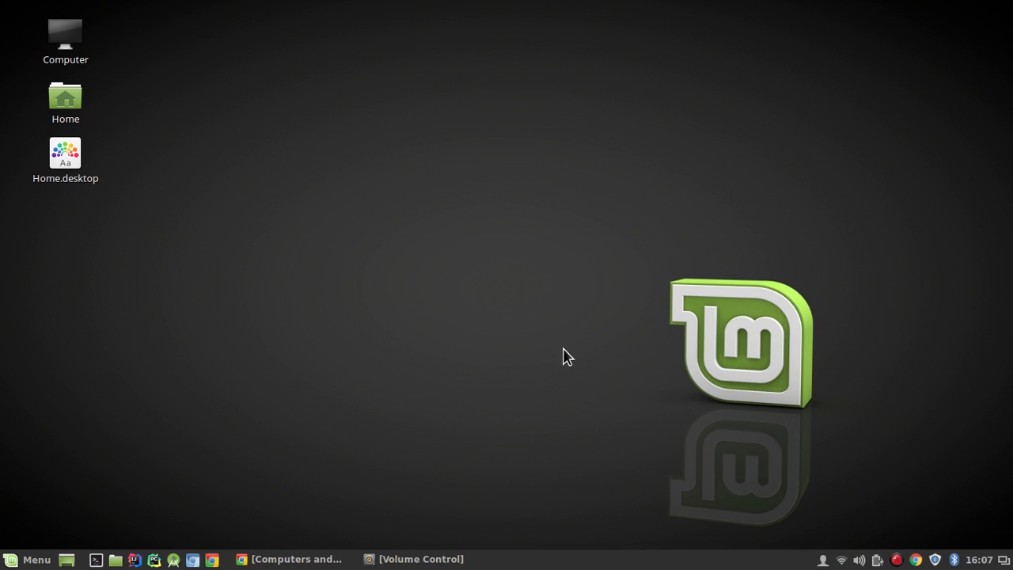
pyautogui.moveTo(645, 250)
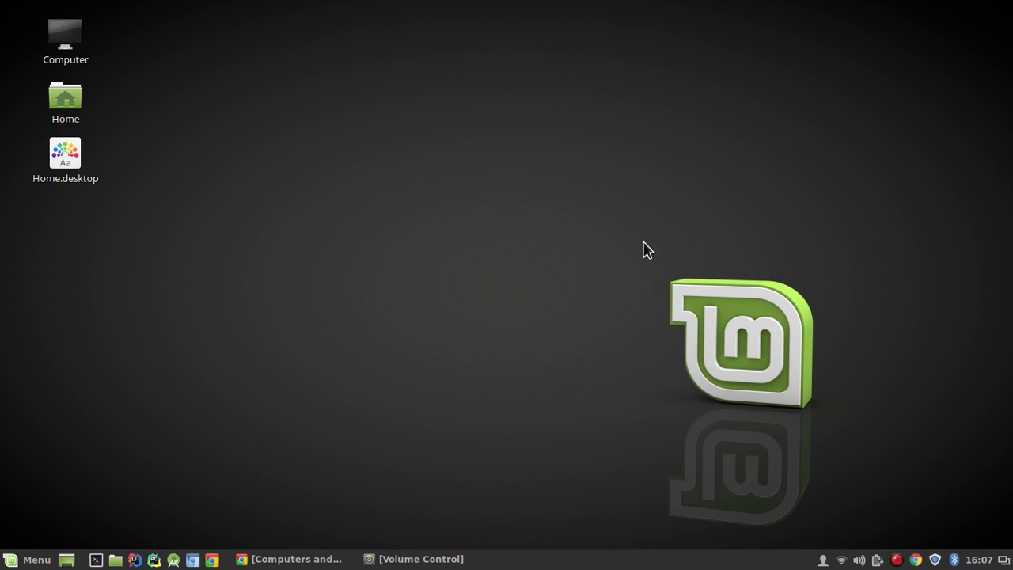
pyautogui.moveTo(713, 288)
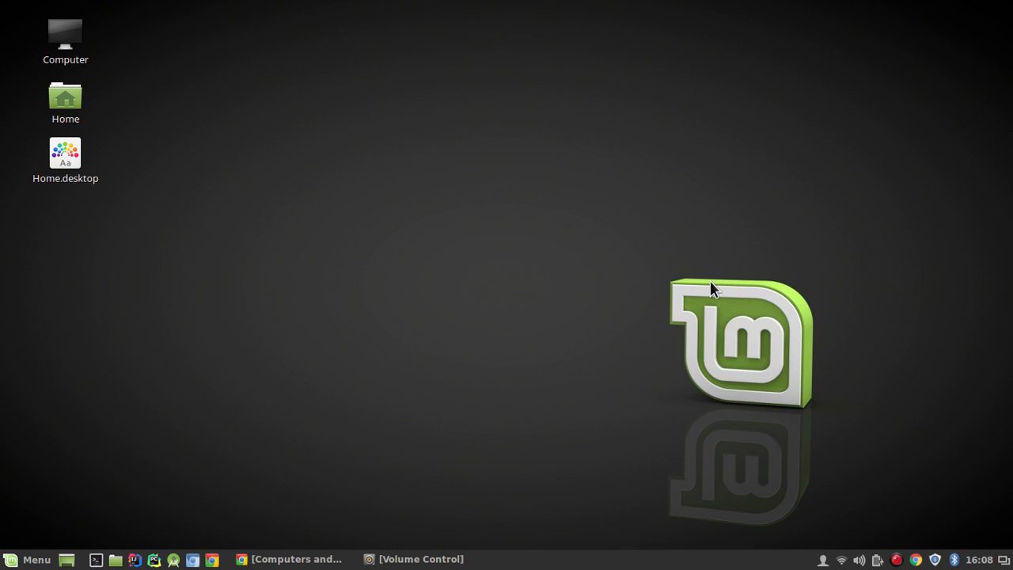
pyautogui.moveTo(608, 377)
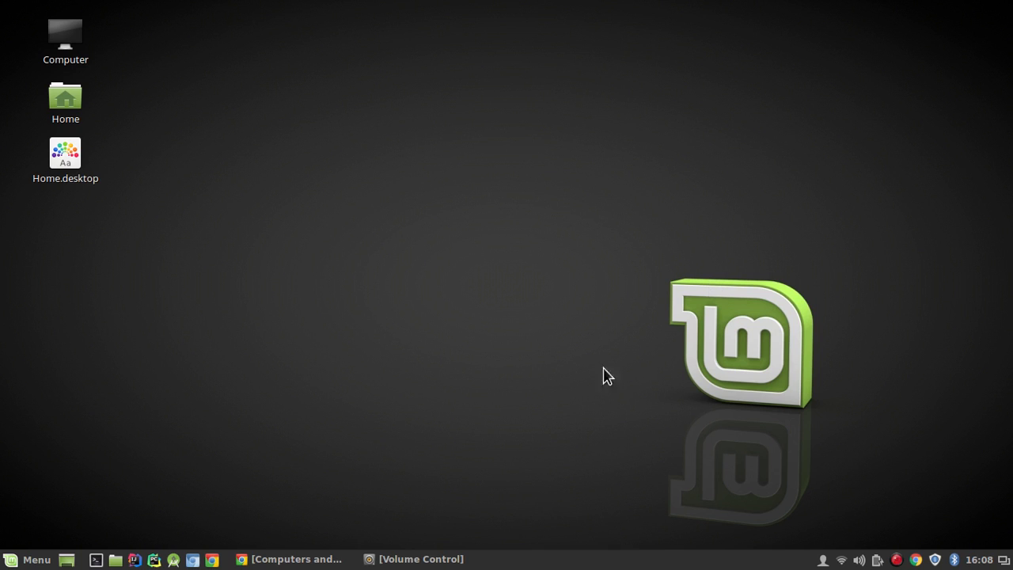
pyautogui.moveTo(883, 374)
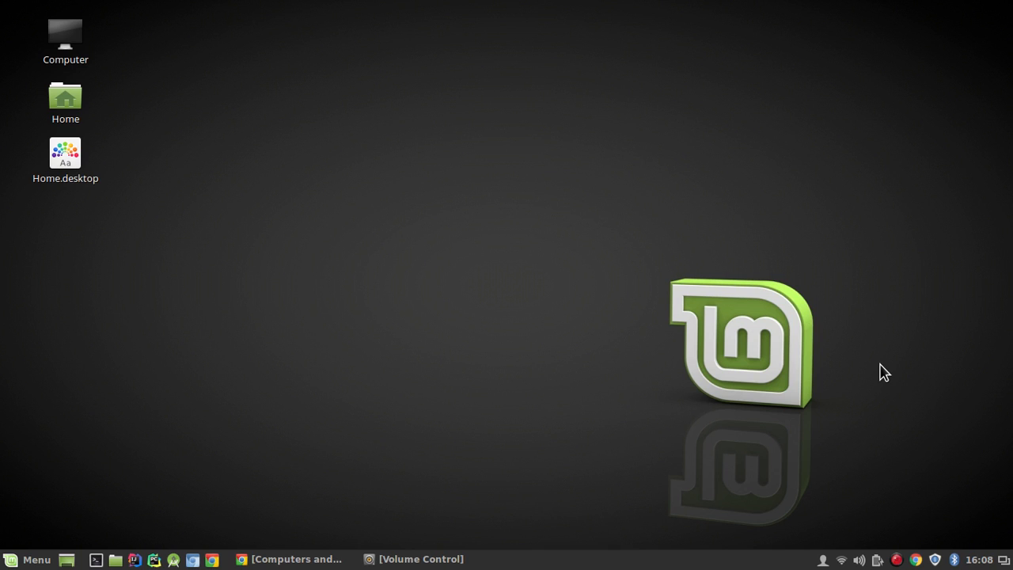
pyautogui.moveTo(700, 253)
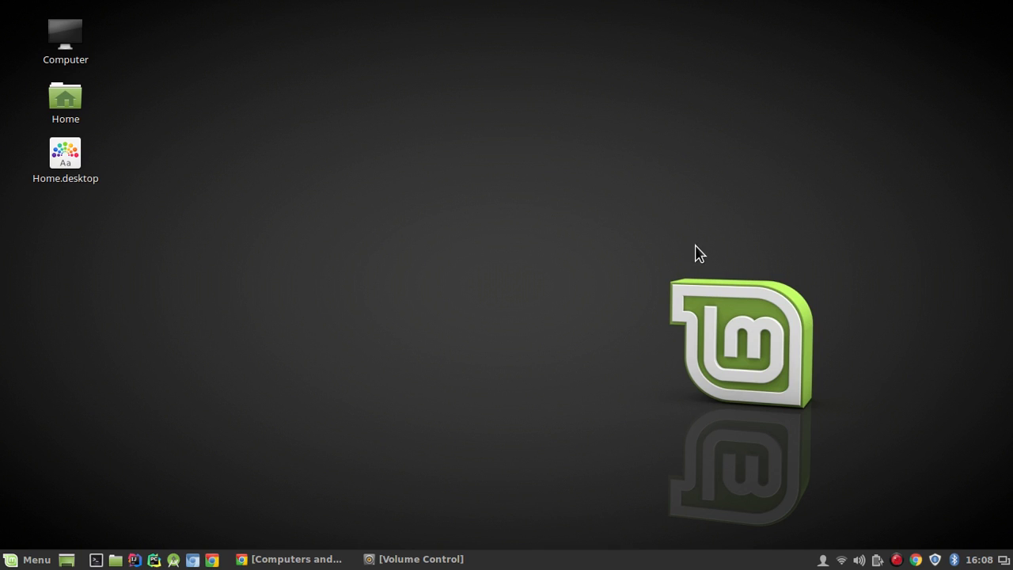
pyautogui.moveTo(396, 212)
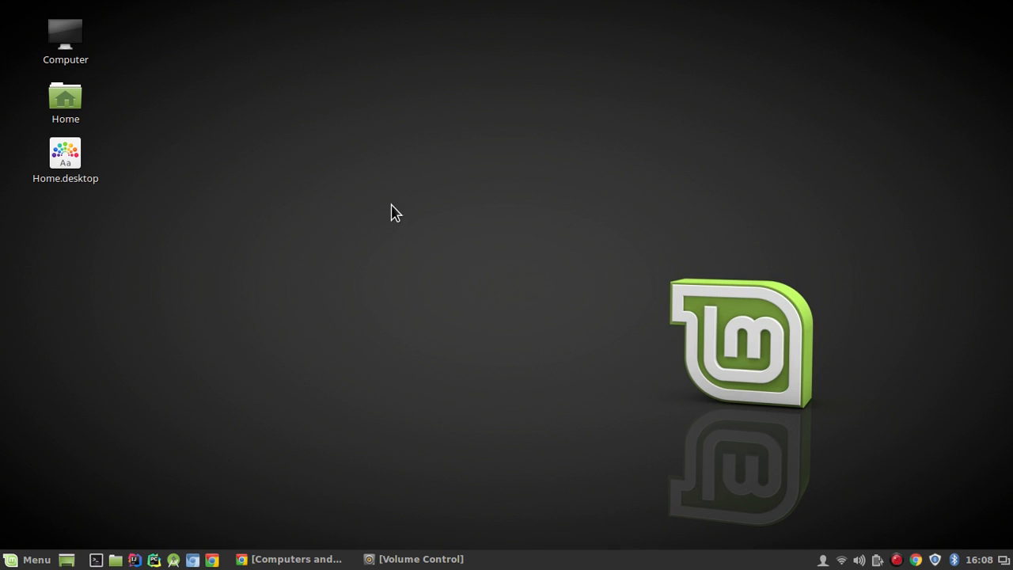
pyautogui.moveTo(758, 304)
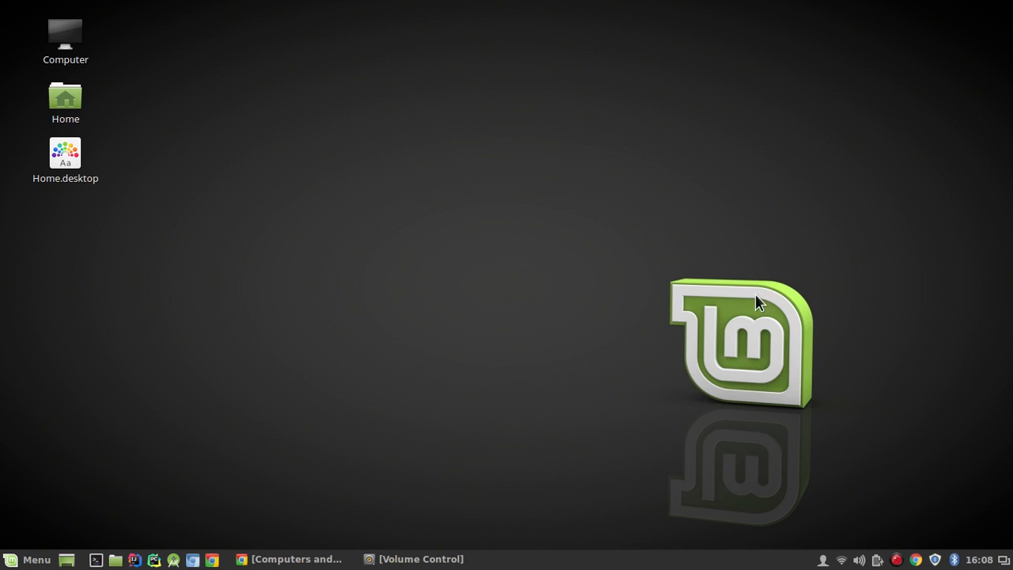
pyautogui.moveTo(585, 206)
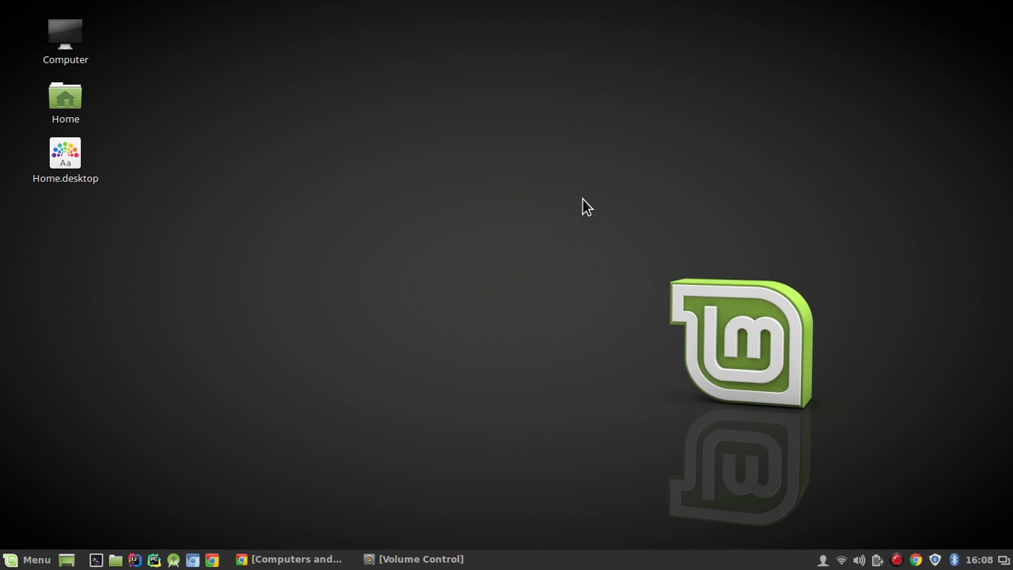